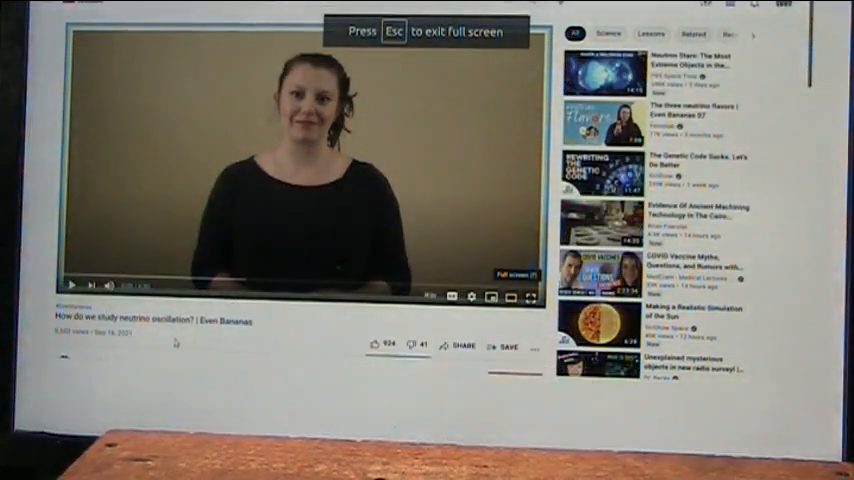
click(516, 296)
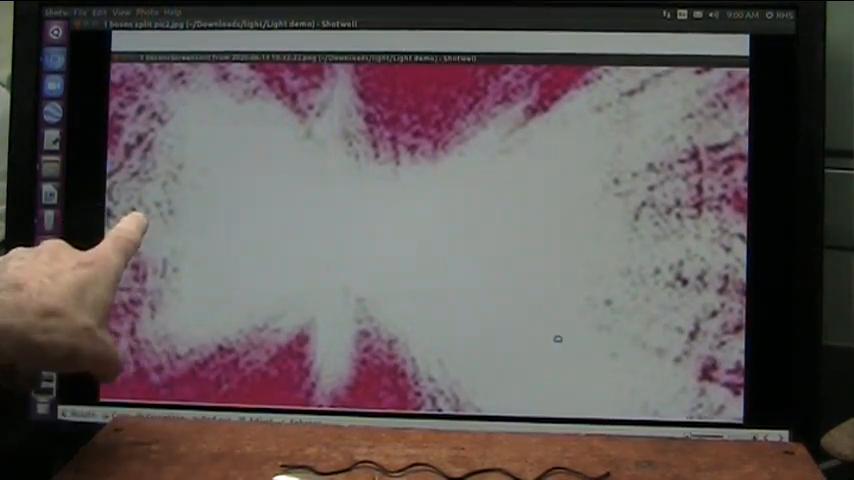
mouse_move(80, 180)
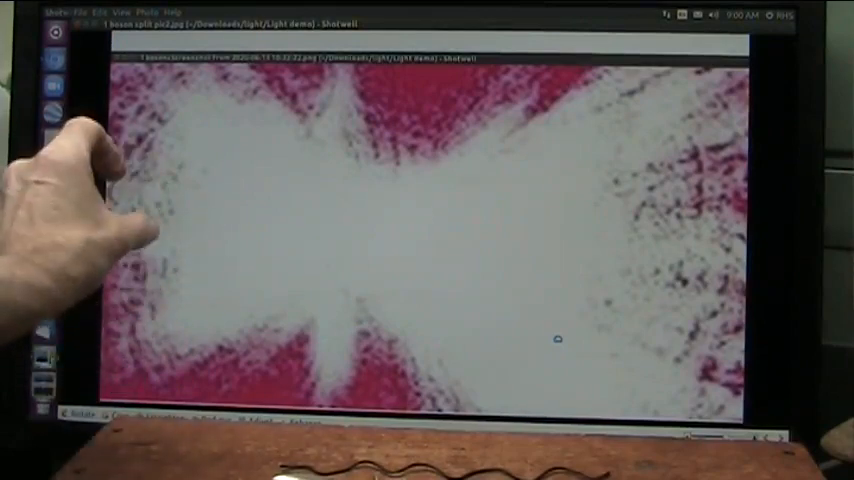